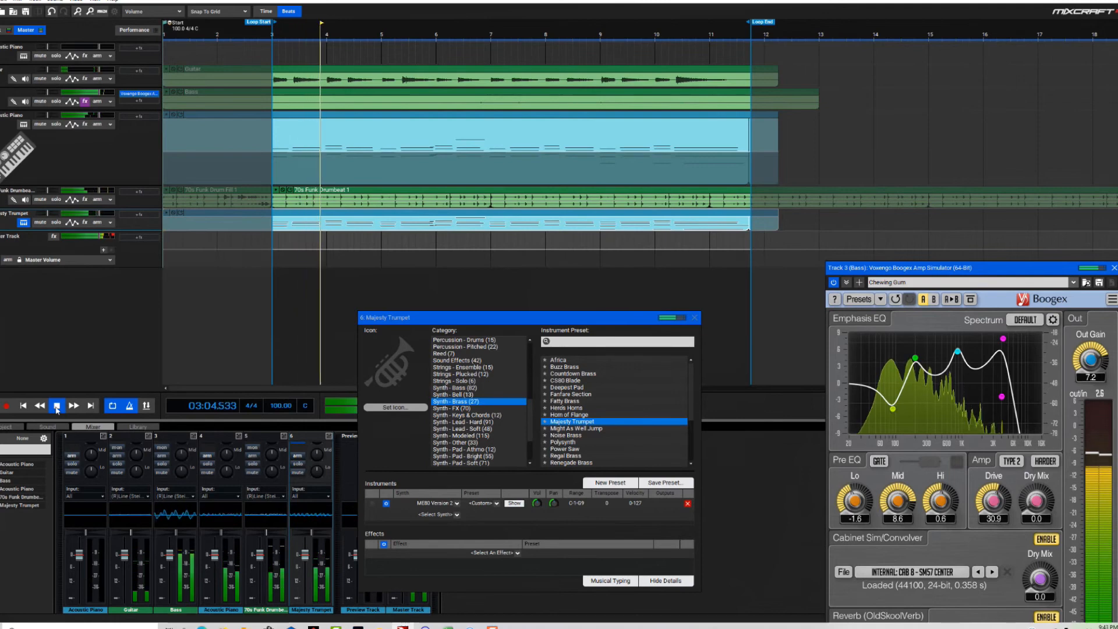
click(56, 407)
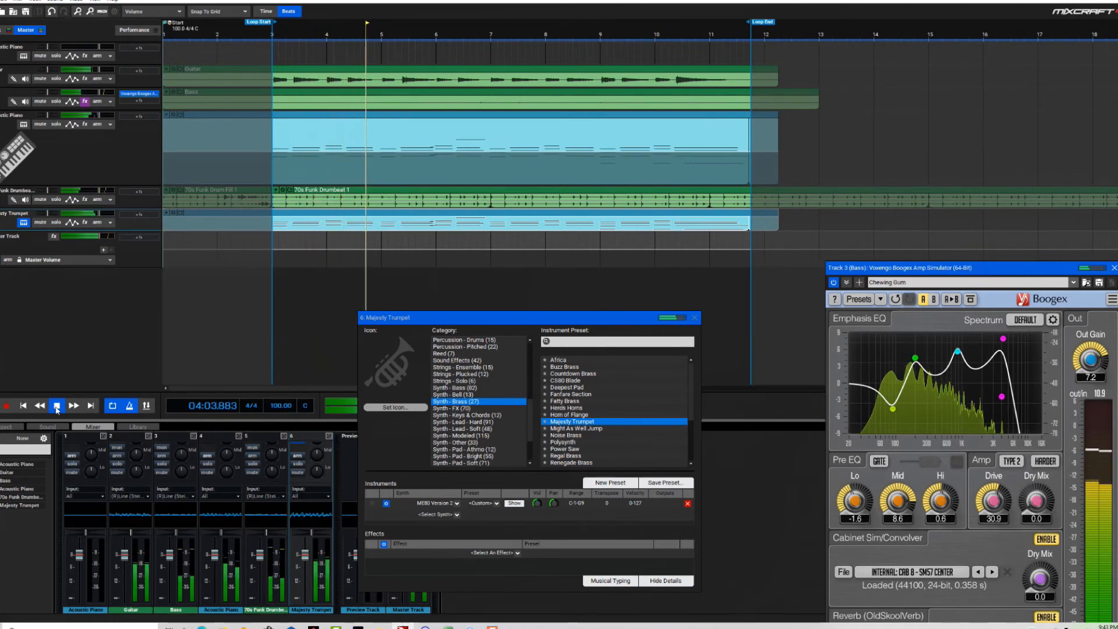
click(57, 406)
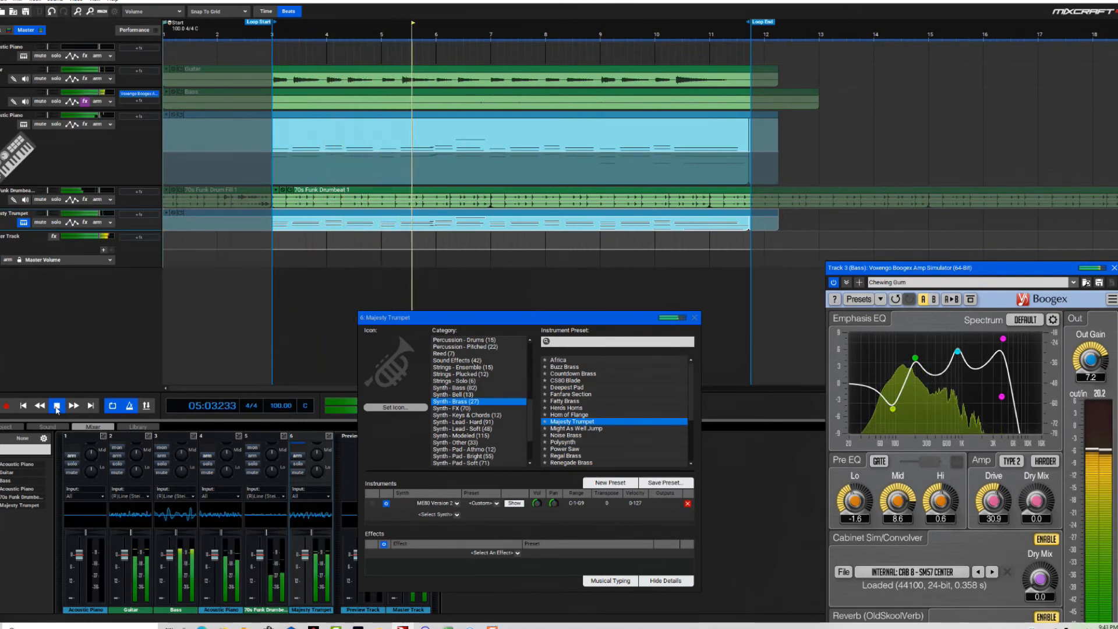